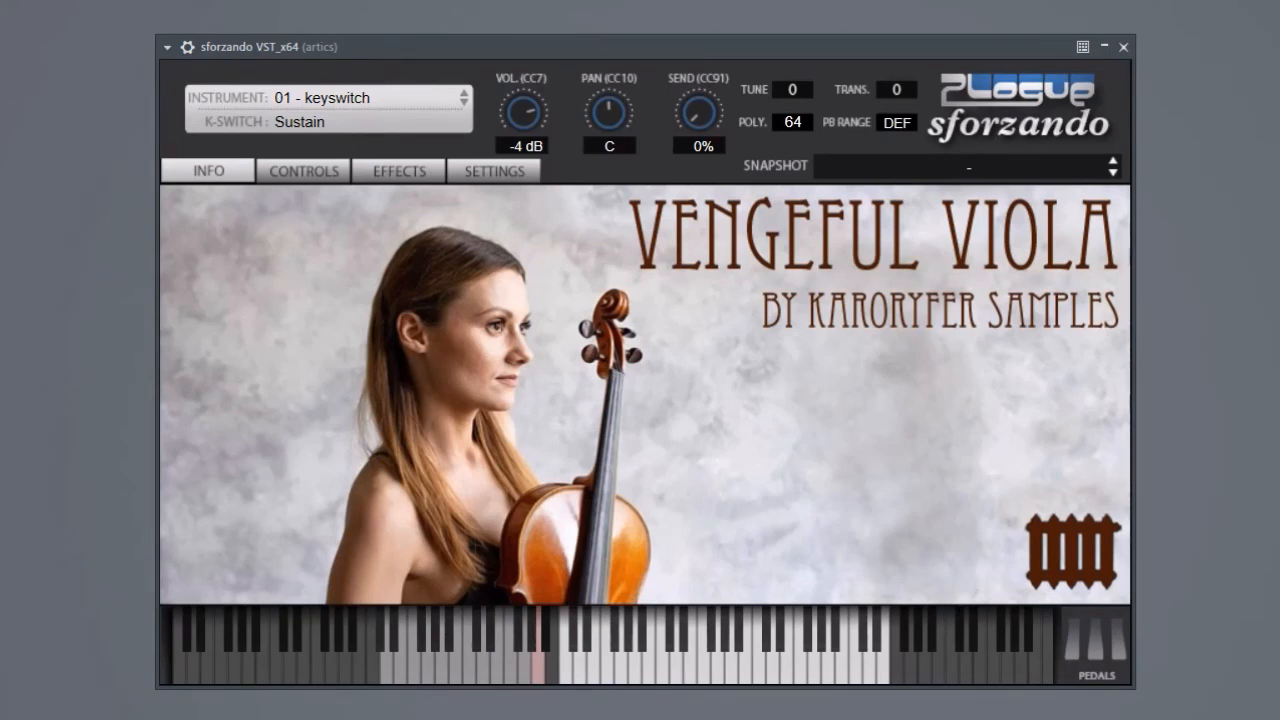
- Show the viola's Controls page on the Noises articulation and pull Dynamics down
{"action": "left_click", "coordinate": [303, 170]}
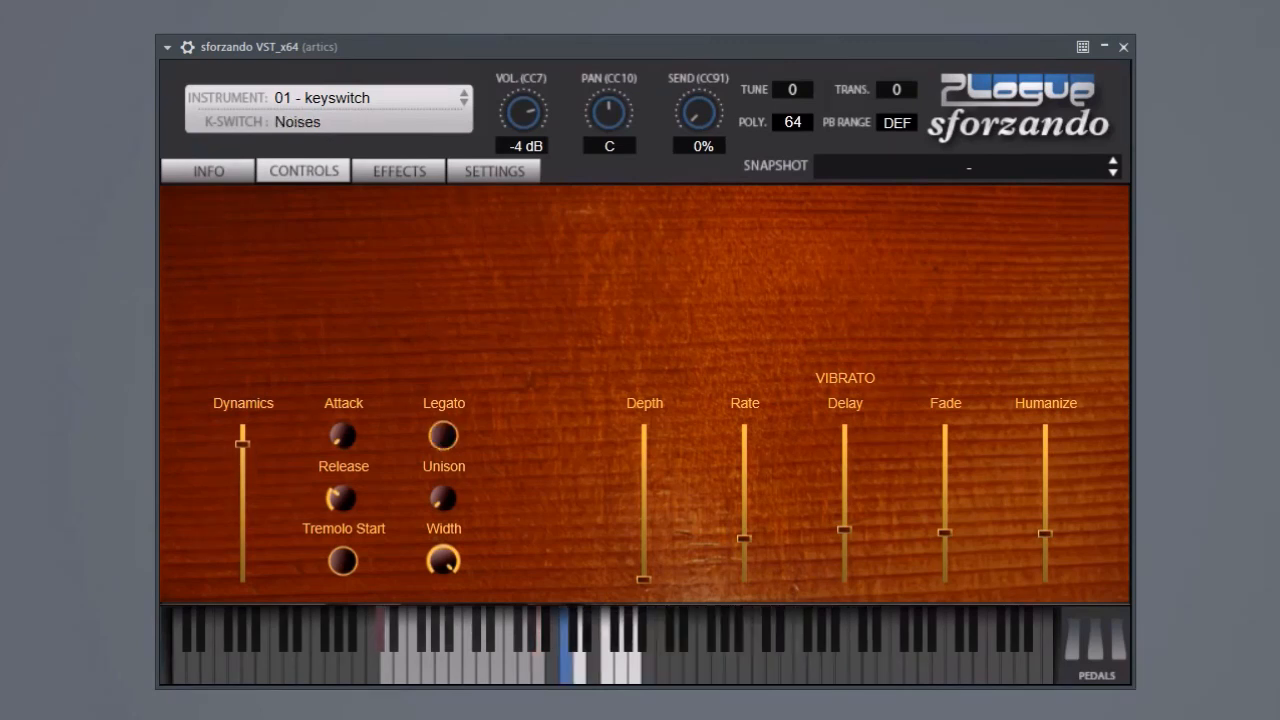
{"action": "left_click_drag", "start_coordinate": [242, 435], "coordinate": [242, 510]}
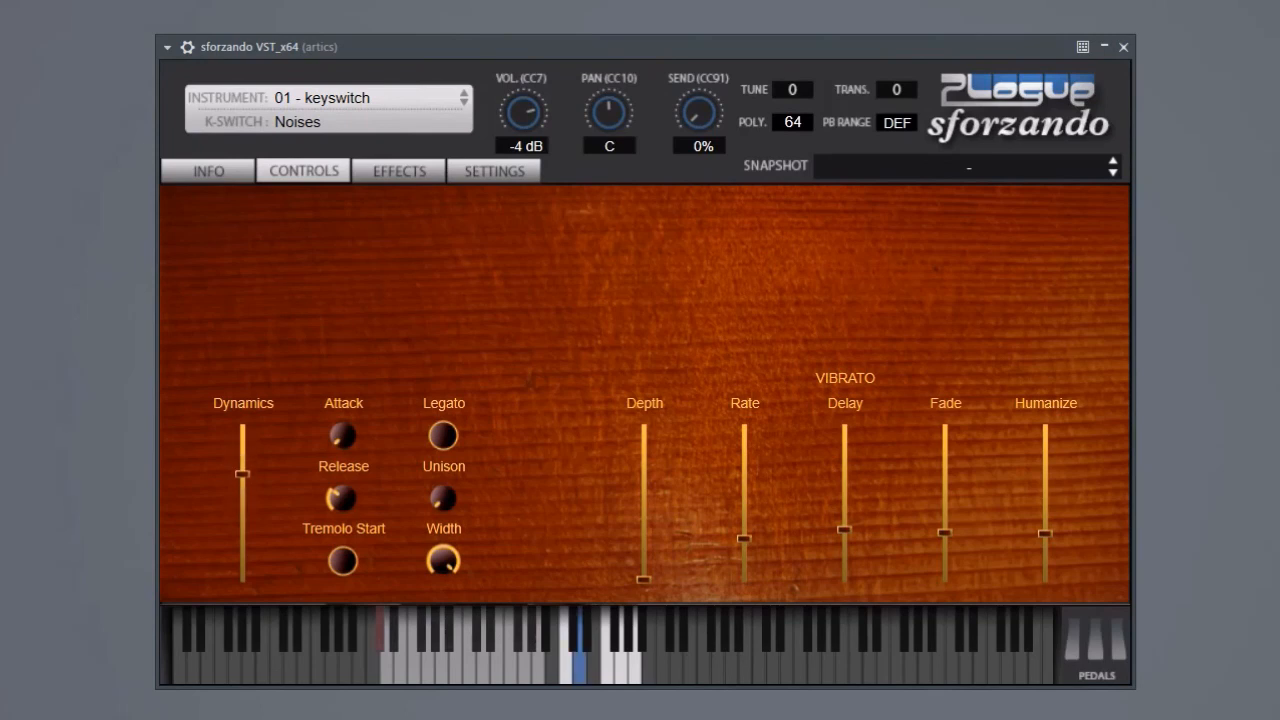
{"action": "left_click_drag", "start_coordinate": [243, 470], "coordinate": [243, 555]}
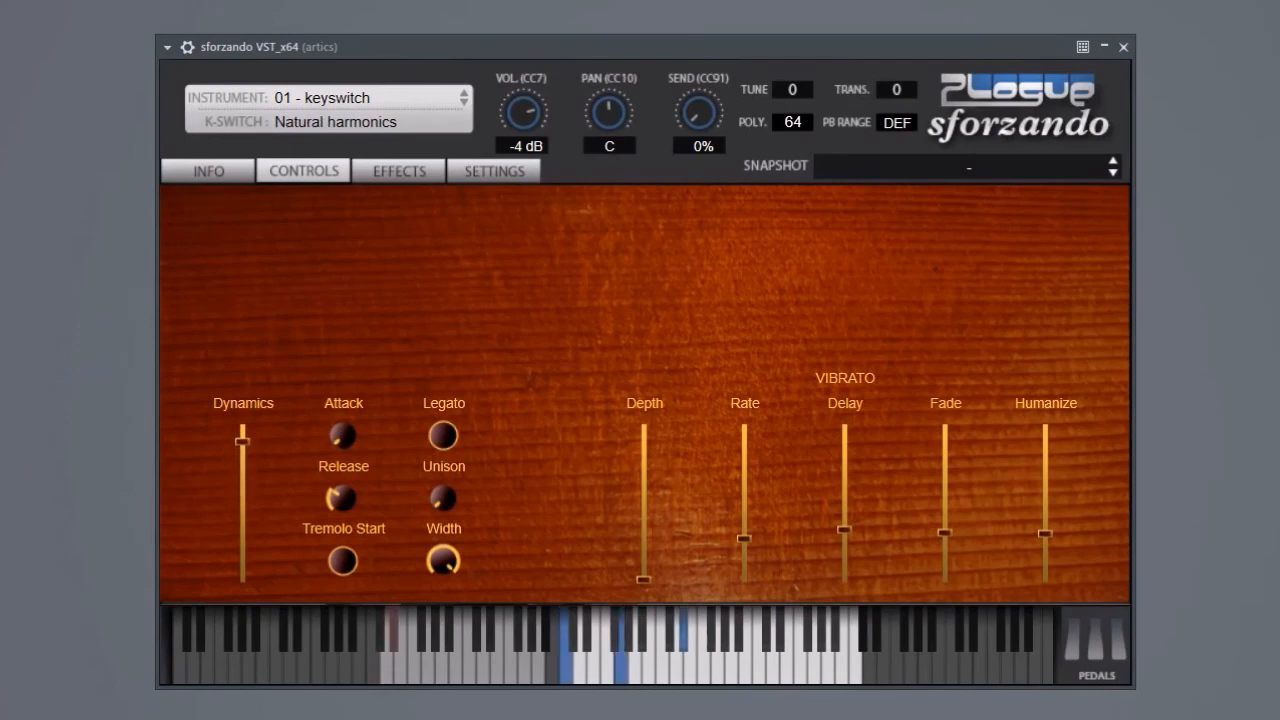
- Adjust the Dynamics slider while playing the Natural harmonics articulation
{"action": "left_click_drag", "start_coordinate": [243, 440], "coordinate": [243, 510]}
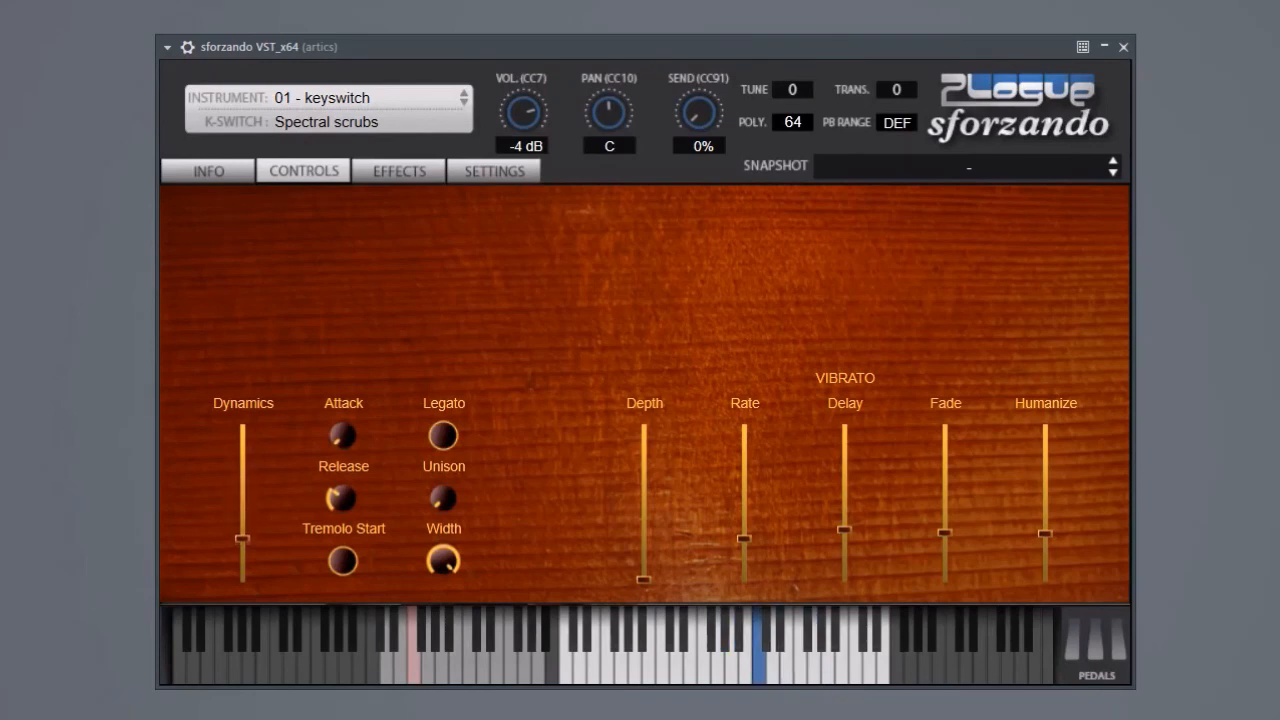
- Adjust the Dynamics slider for the Spectral scrubs articulation, ending at a low level
{"action": "left_click_drag", "start_coordinate": [243, 548], "coordinate": [243, 558]}
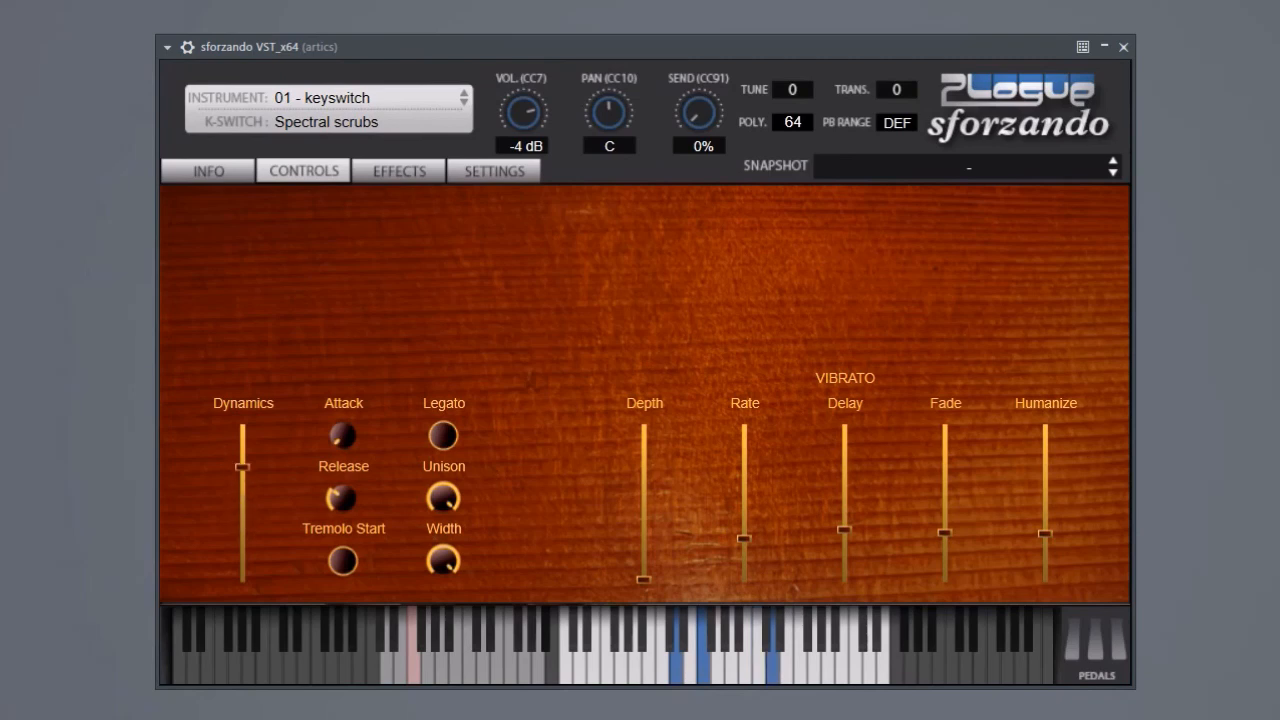
{"action": "left_click_drag", "start_coordinate": [243, 467], "coordinate": [243, 578]}
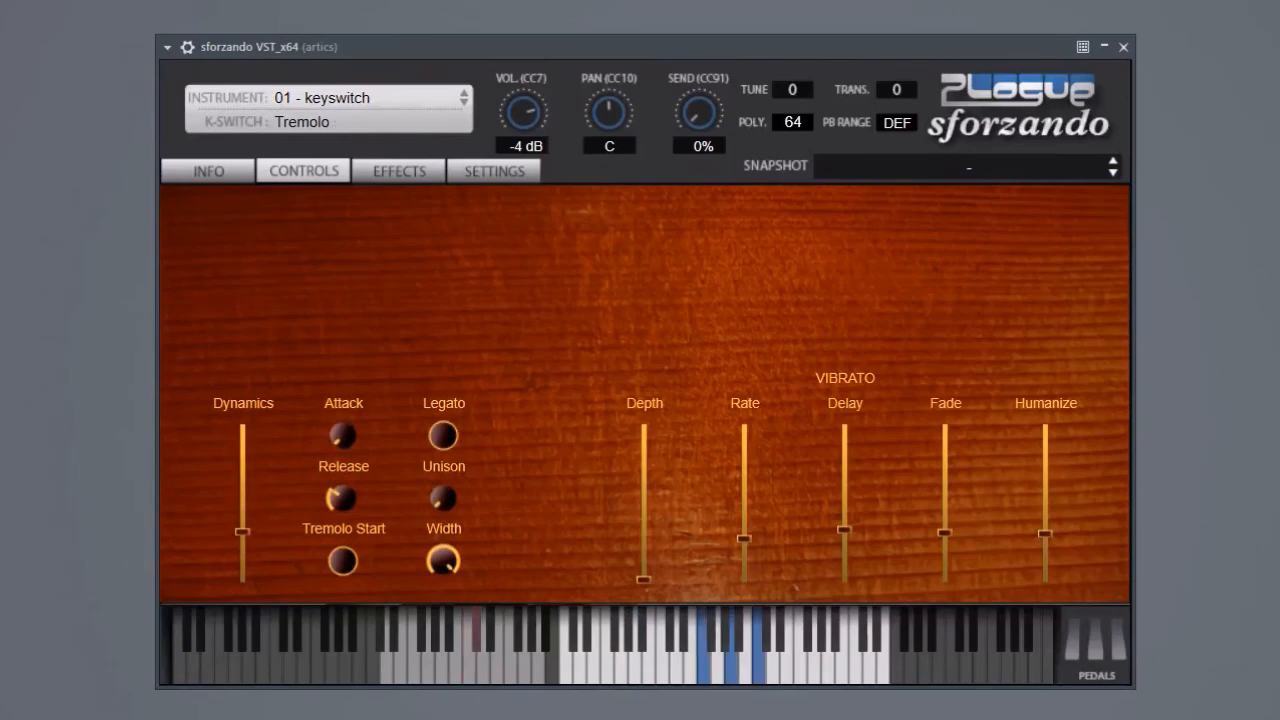
- Push Tremolo dynamics up then back down, and lower the Tremolo Start amount
{"action": "left_click_drag", "start_coordinate": [242, 530], "coordinate": [242, 455]}
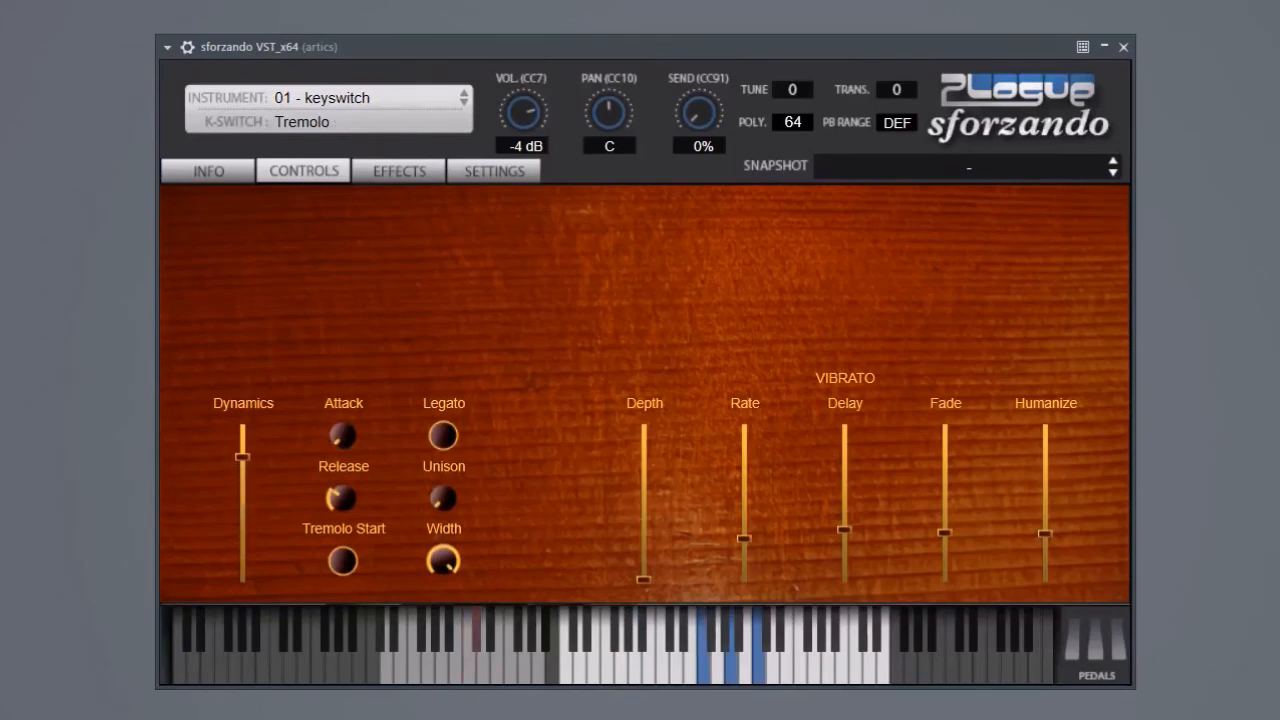
{"action": "left_click_drag", "start_coordinate": [242, 455], "coordinate": [242, 580]}
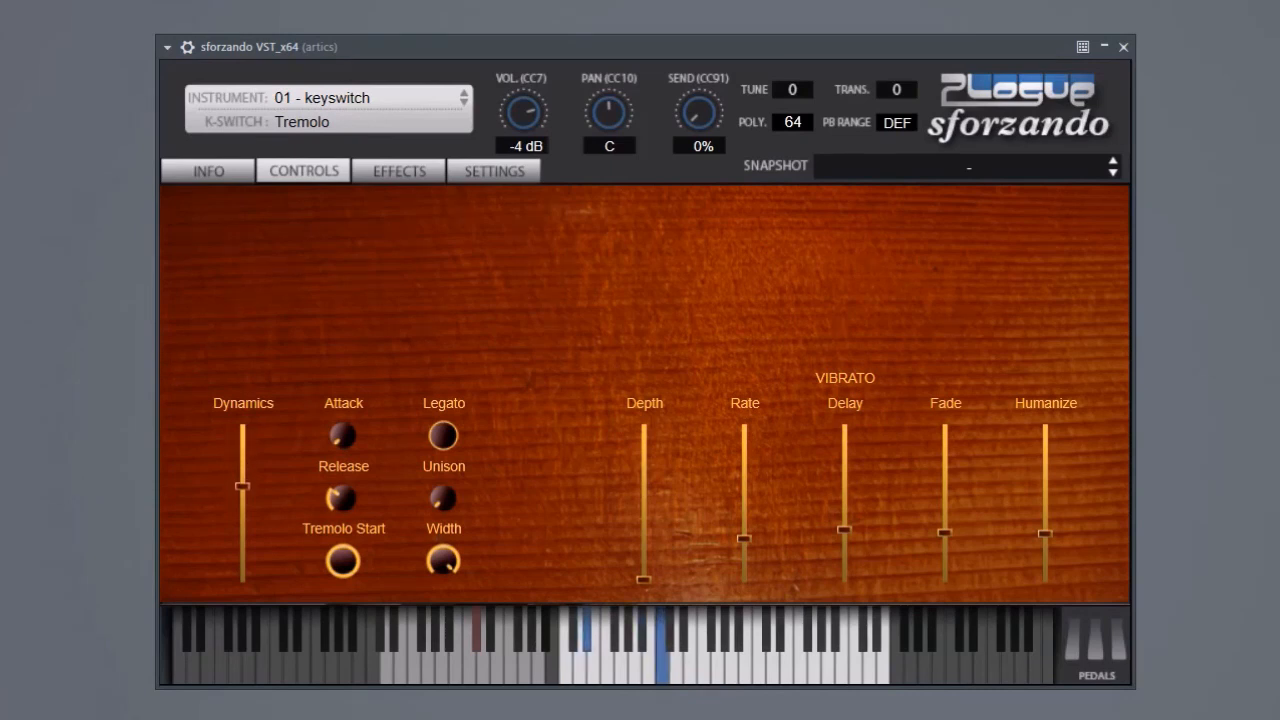
{"action": "left_click_drag", "start_coordinate": [242, 487], "coordinate": [242, 578]}
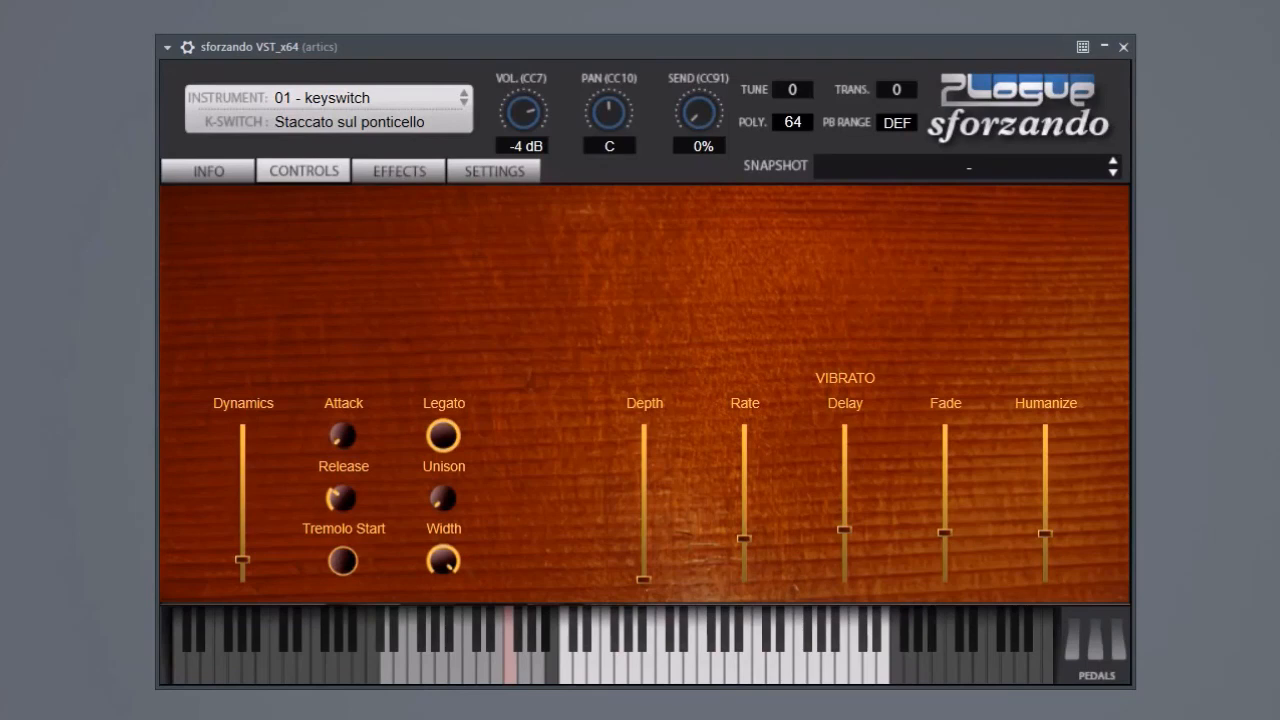
- Trigger the Sustain sul ponticello keyswitch on the on-screen keyboard
{"action": "left_click", "coordinate": [702, 665]}
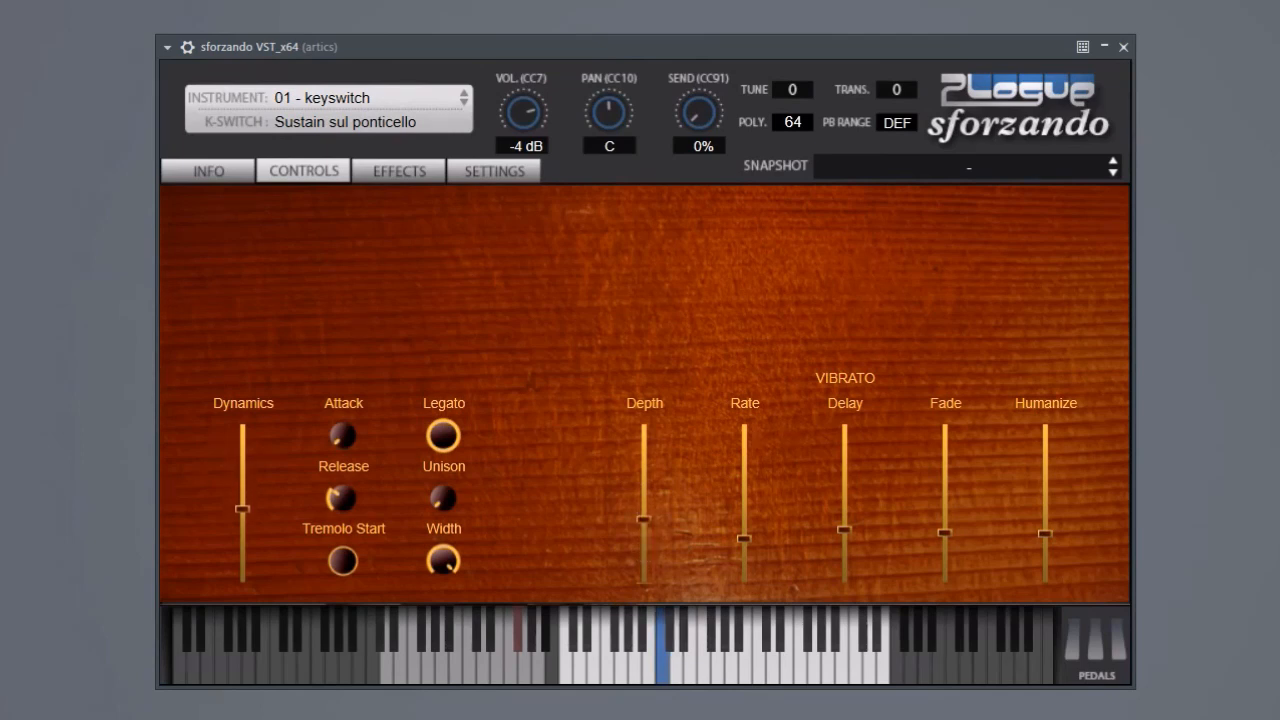
- Lower vibrato depth and adjust Dynamics while playing Phat sustain
{"action": "left_click_drag", "start_coordinate": [644, 525], "coordinate": [644, 576]}
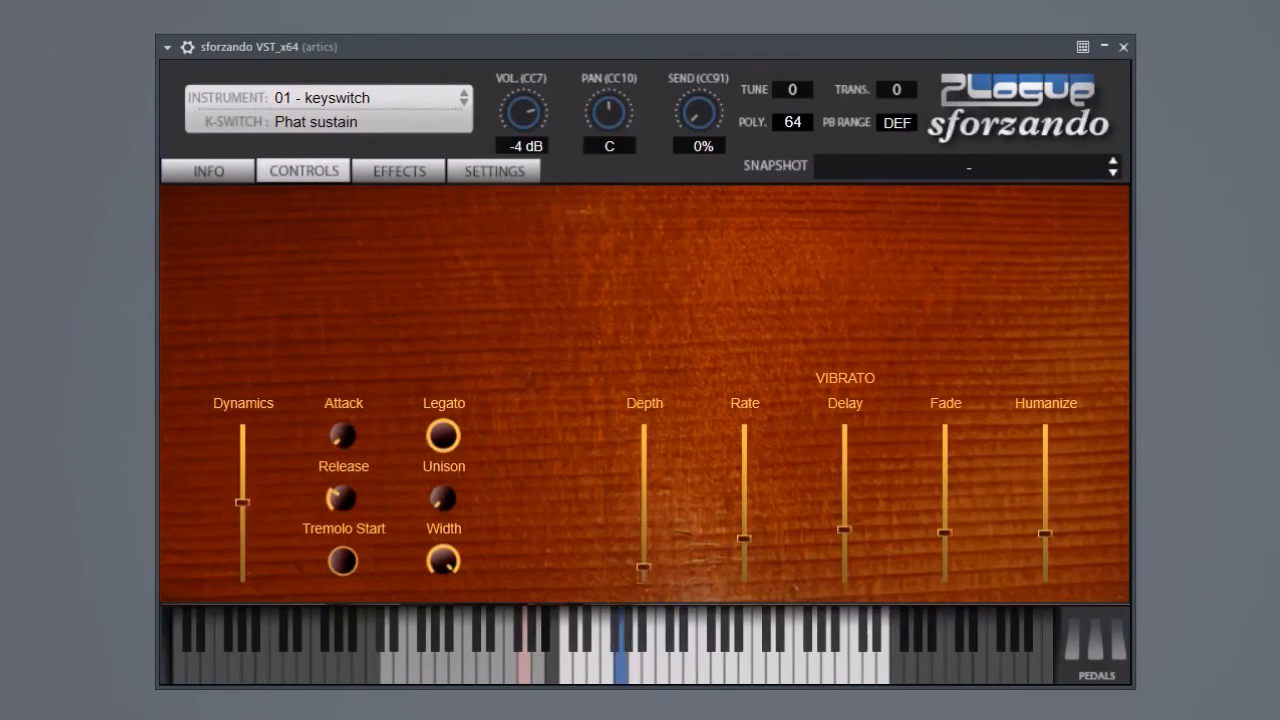
{"action": "left_click_drag", "start_coordinate": [243, 500], "coordinate": [243, 568]}
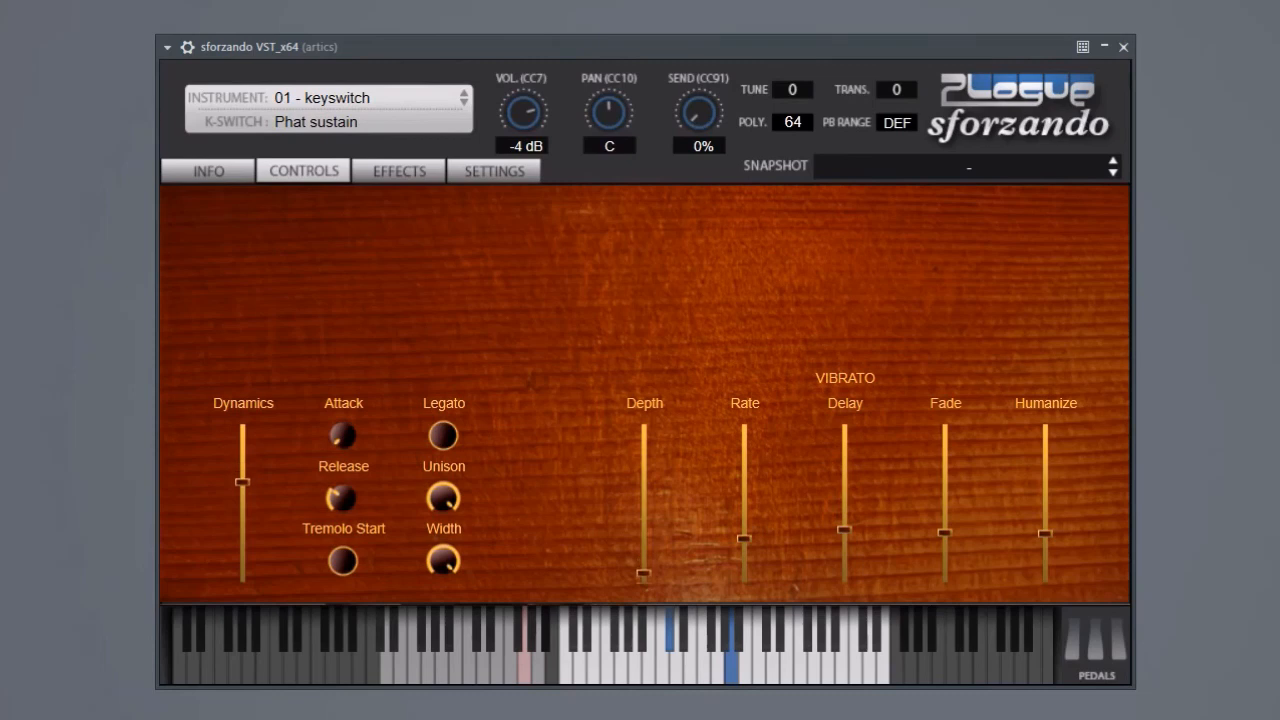
- Lower Dynamics for the Sustain articulation, then nudge a second instance's Dynamics up
{"action": "left_click_drag", "start_coordinate": [243, 483], "coordinate": [243, 572]}
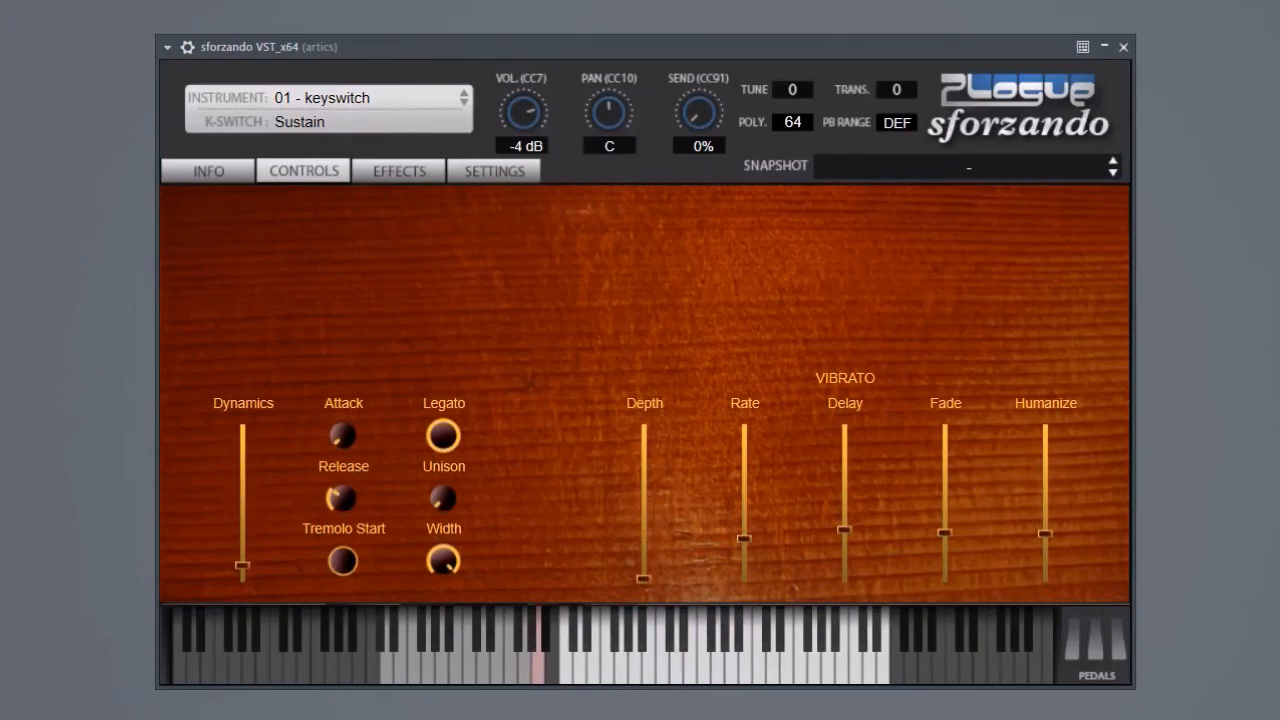
{"action": "left_click_drag", "start_coordinate": [1046, 533], "coordinate": [1046, 517]}
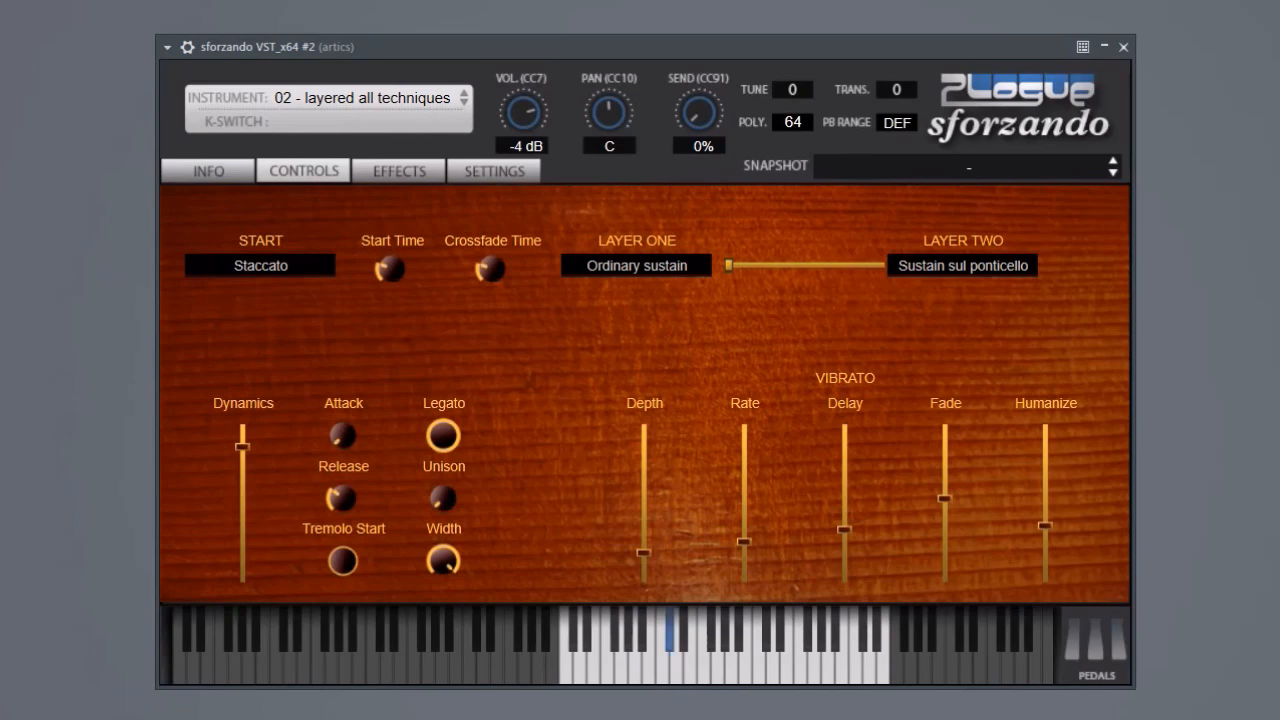
- Step the Instrument selector through layered longs to 04 layered shorts and play a note
{"action": "left_click", "coordinate": [462, 91]}
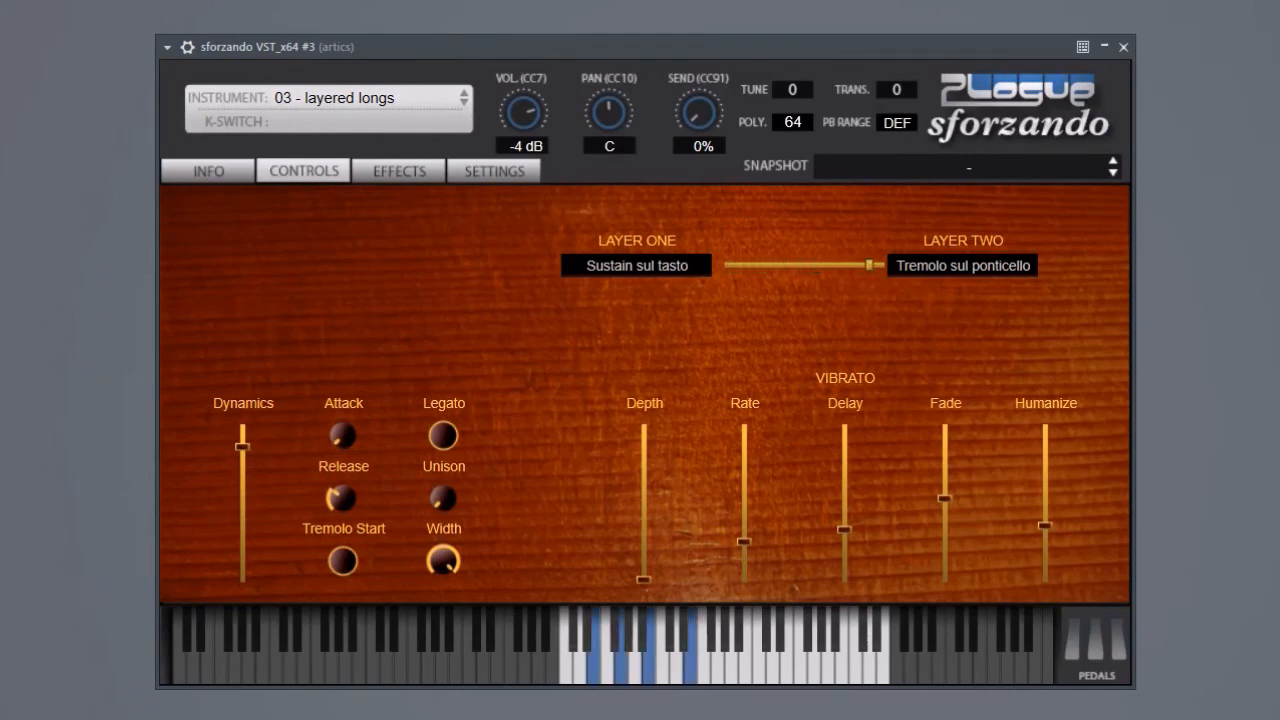
{"action": "left_click_drag", "start_coordinate": [870, 266], "coordinate": [795, 266]}
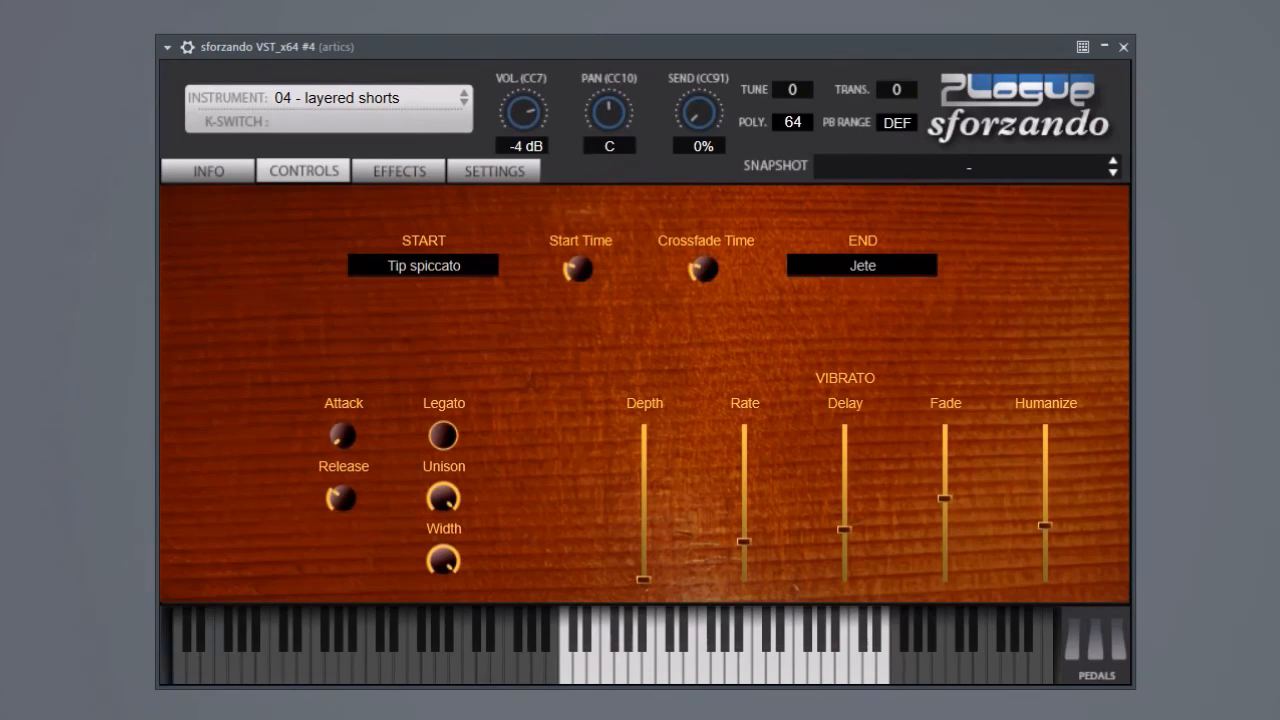
{"action": "left_click", "coordinate": [582, 660]}
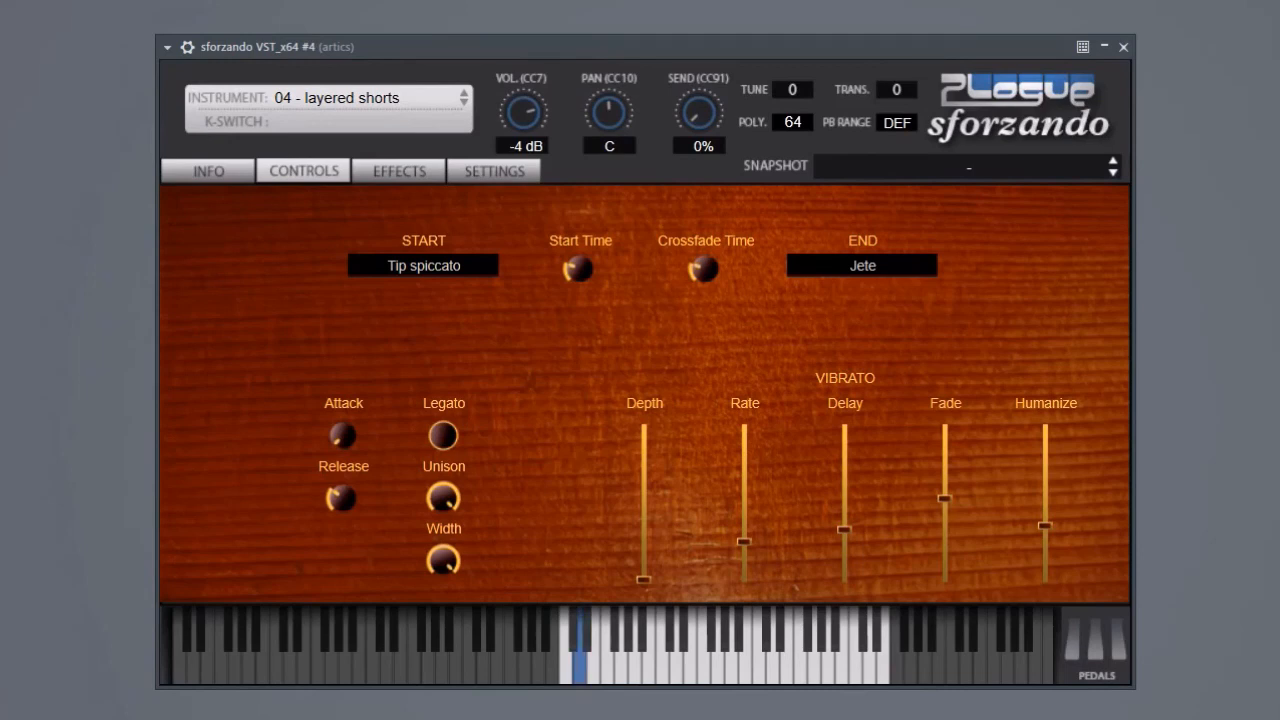